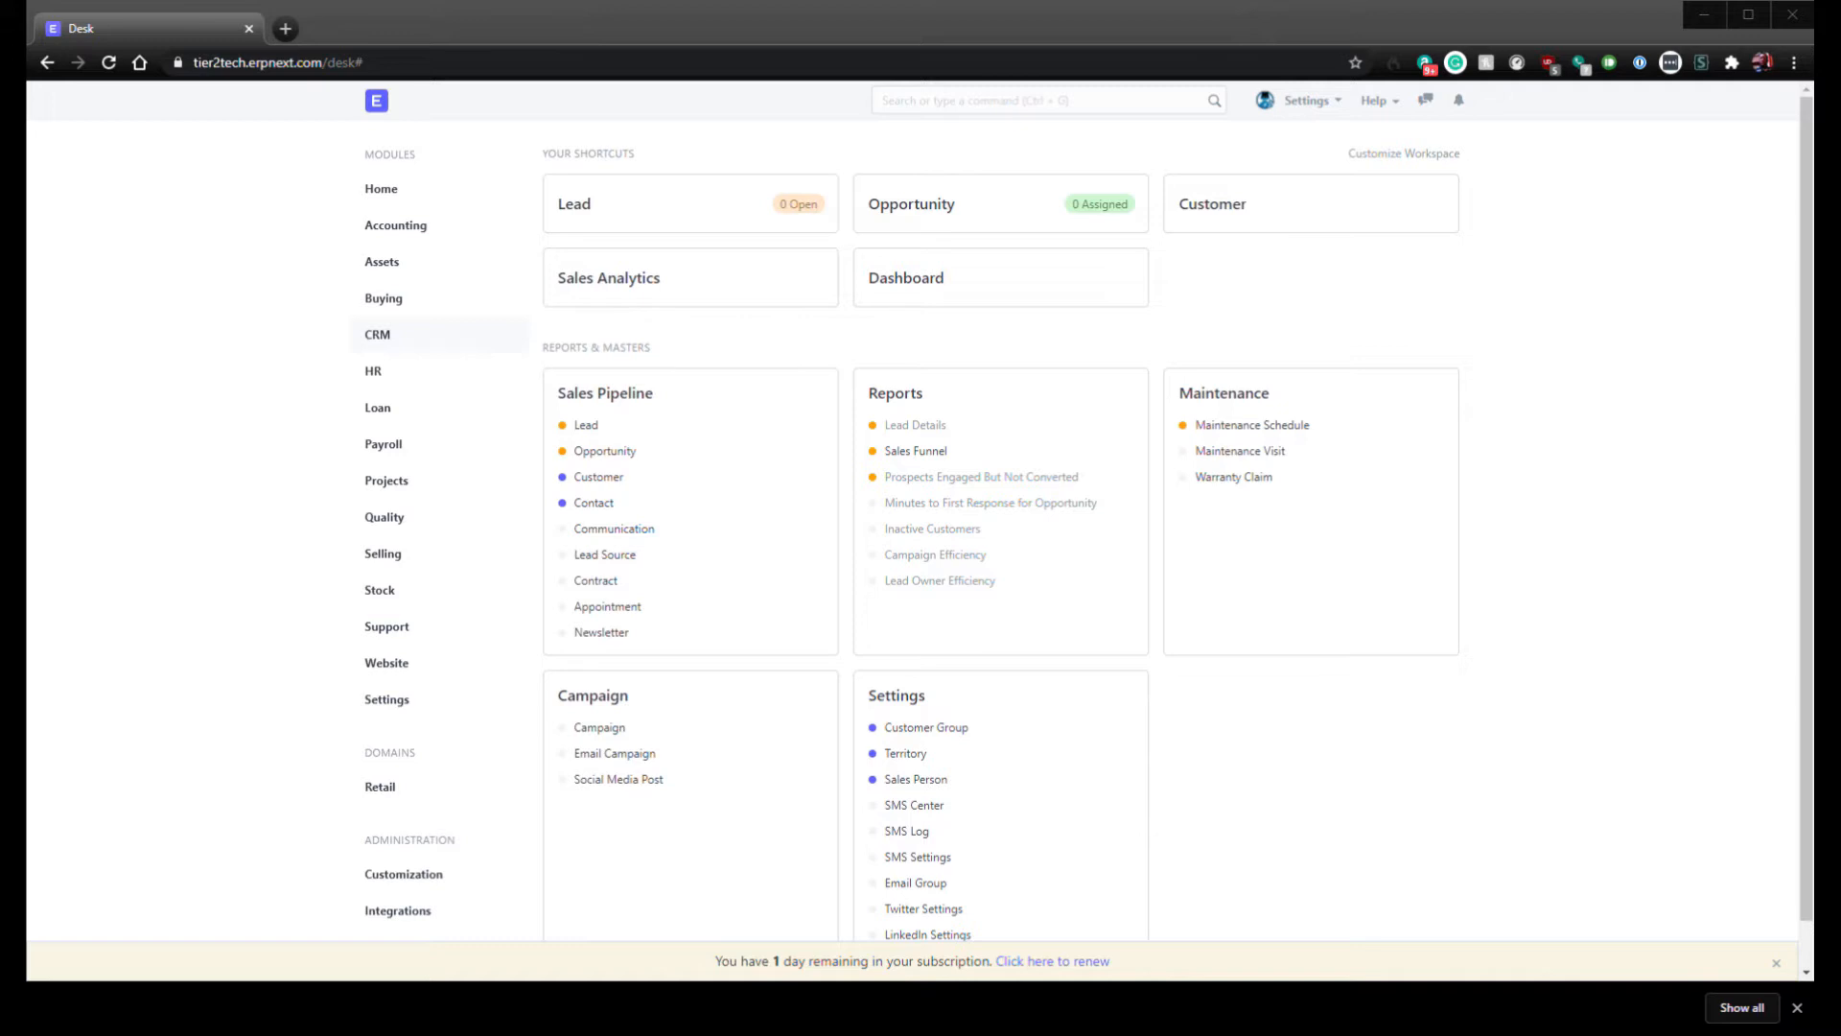
Step: Open Test Customer from the customer list and reach its linked contact Unregistered User-Test Customer
left_click(1212, 204)
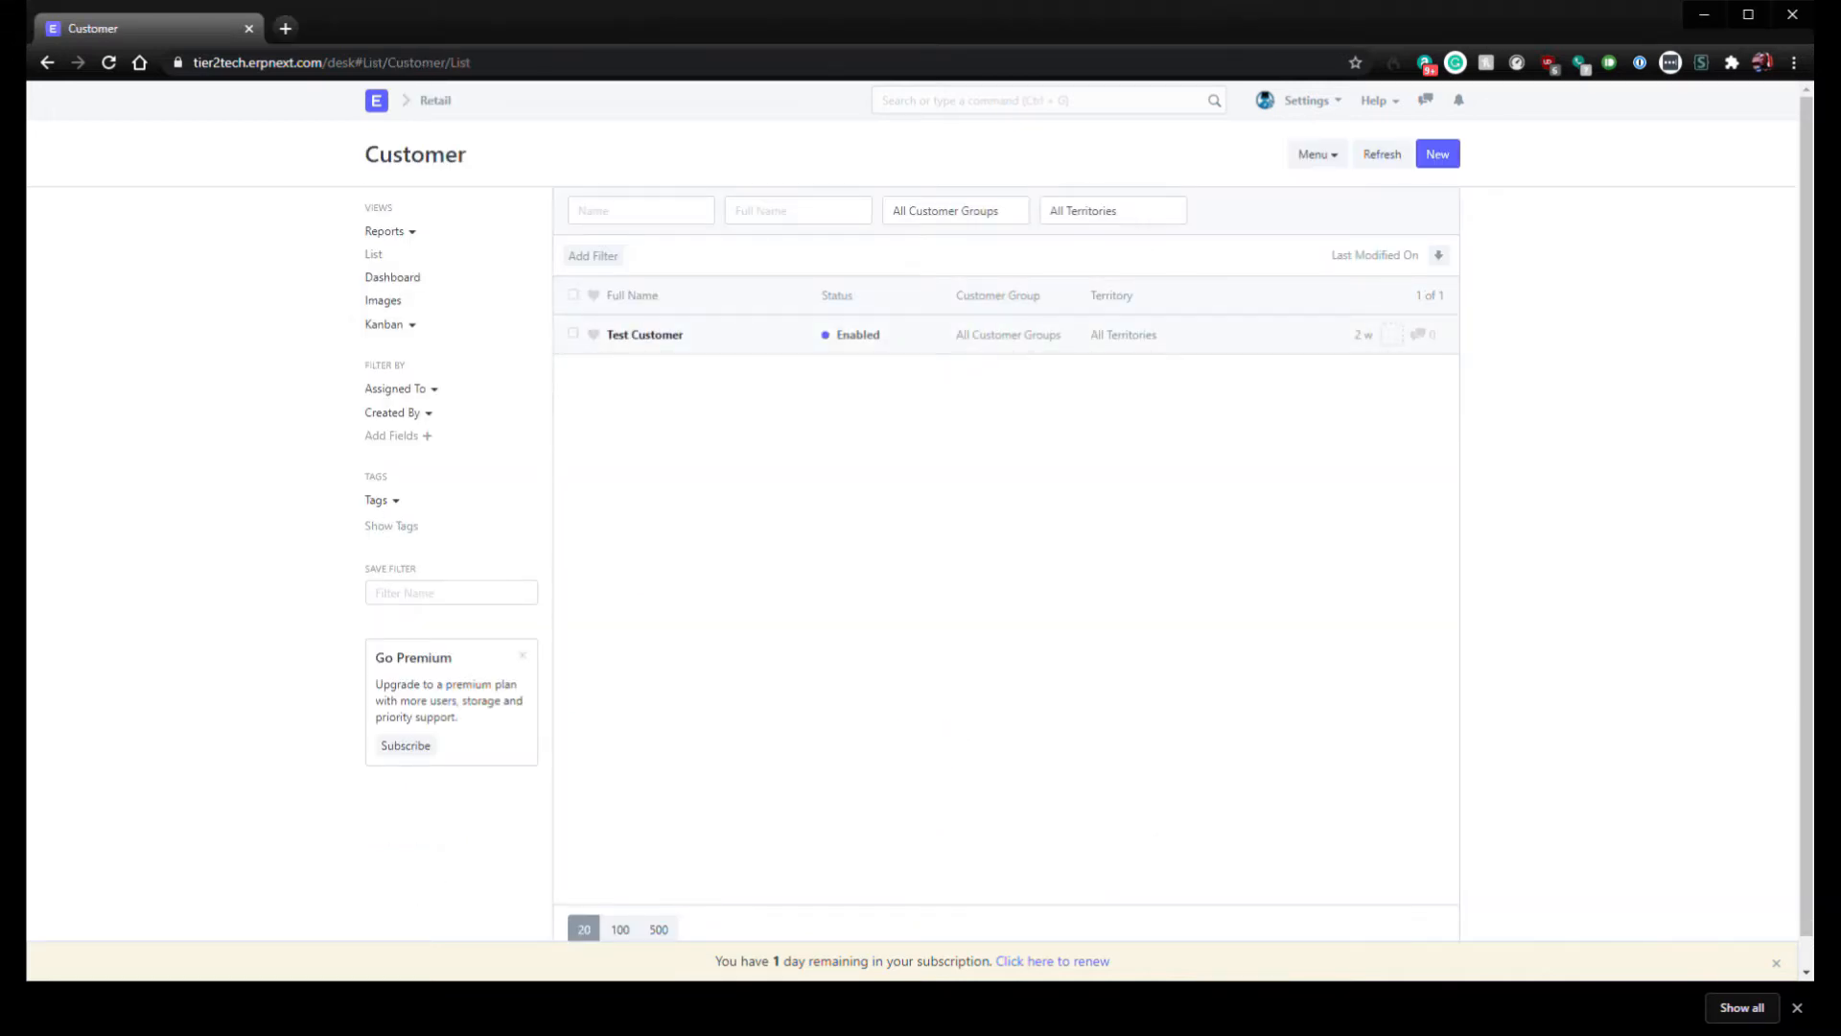
left_click(645, 334)
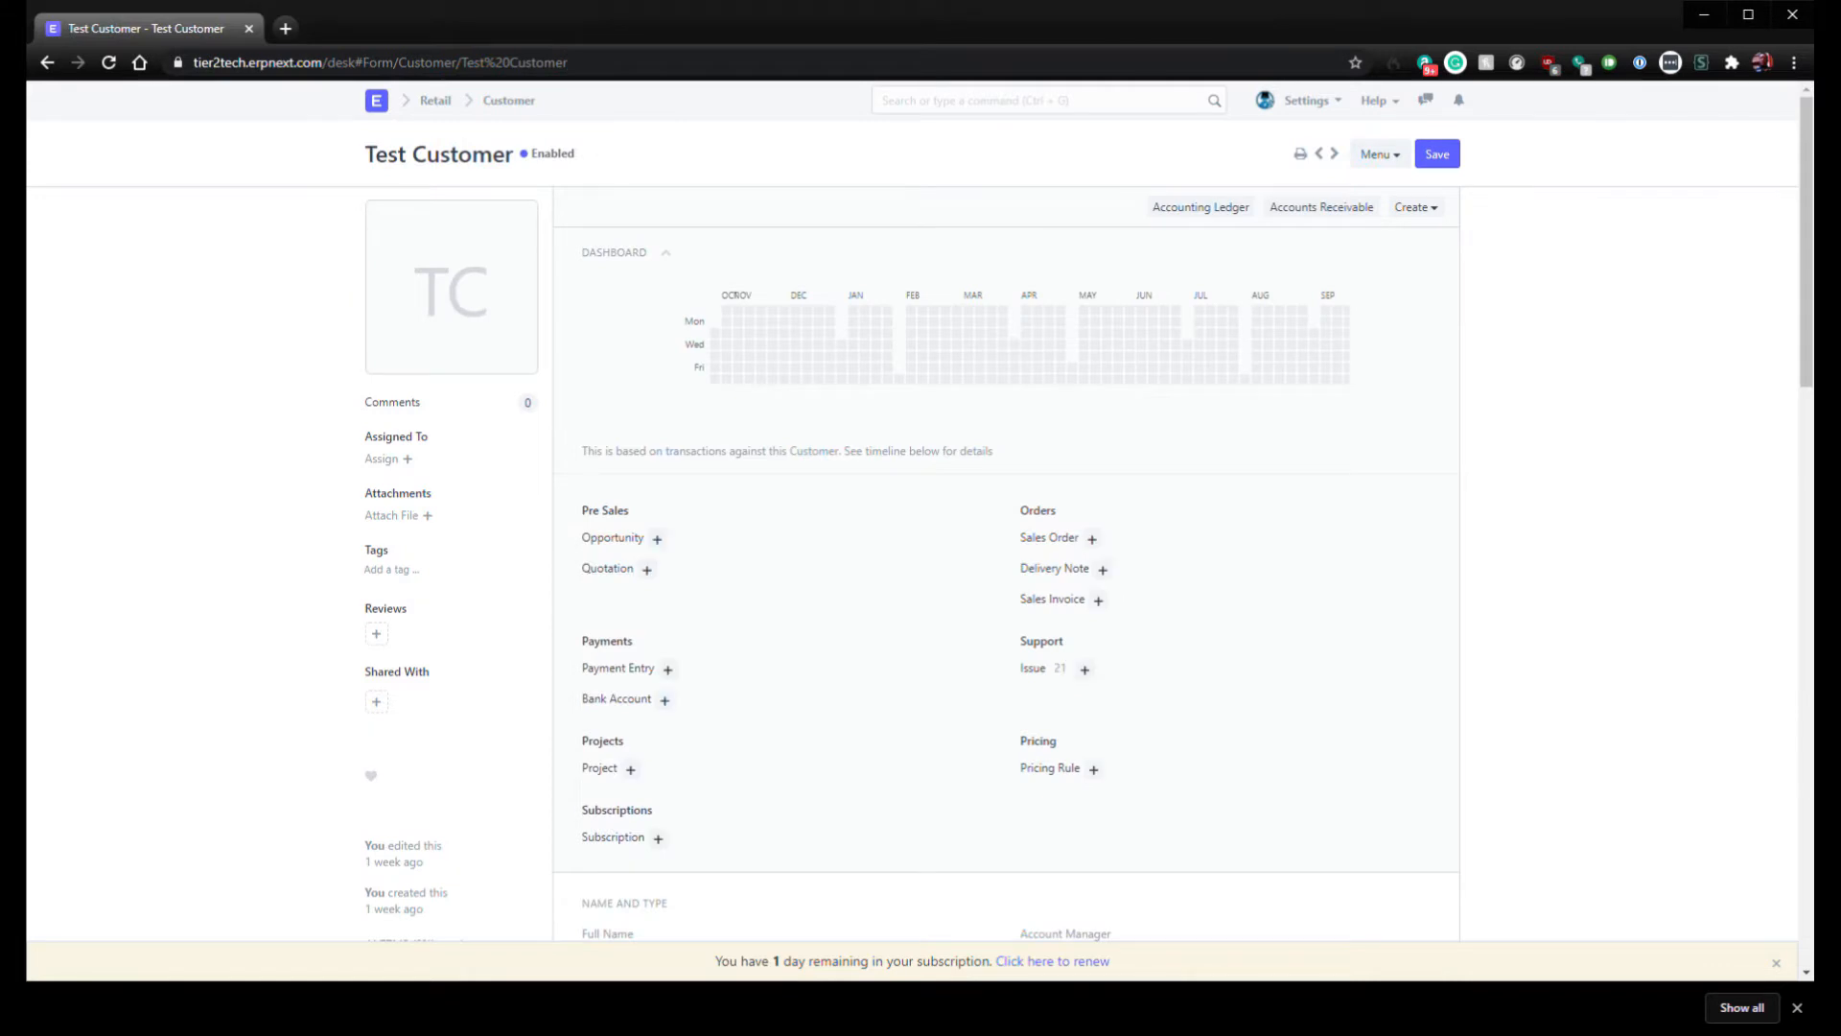
scroll("down", 3)
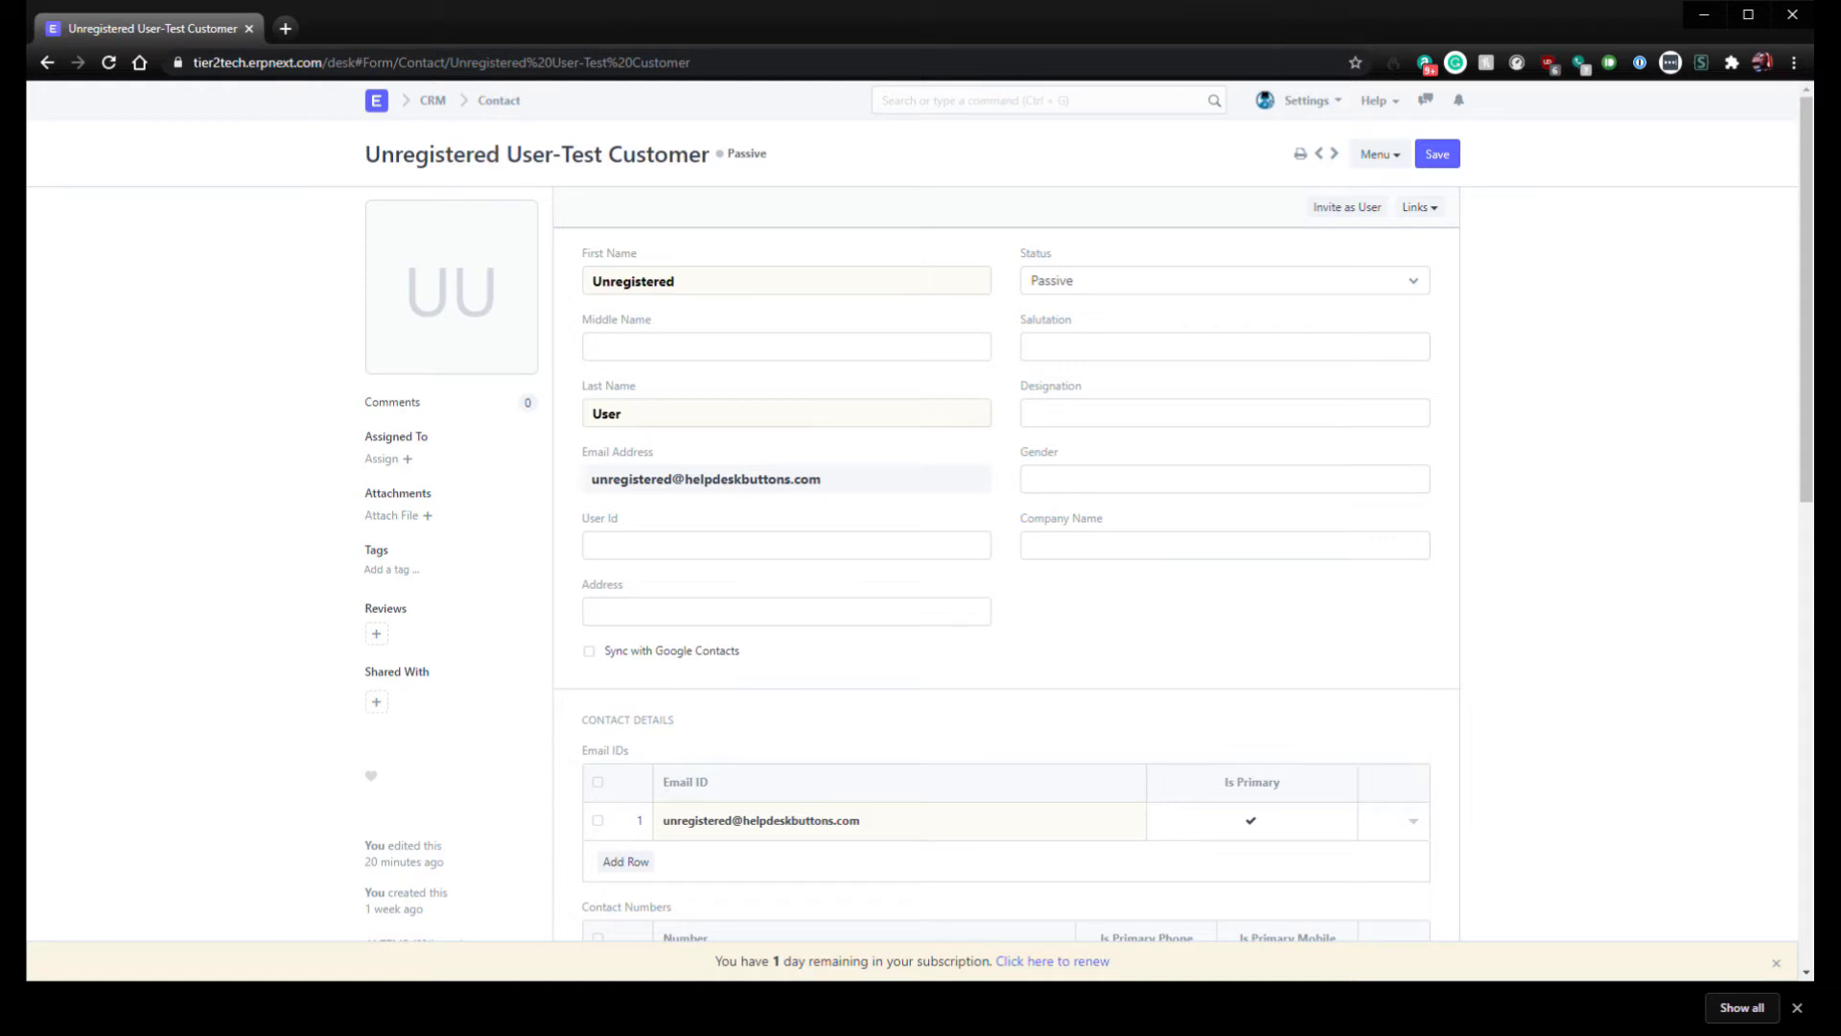
scroll("down", 3)
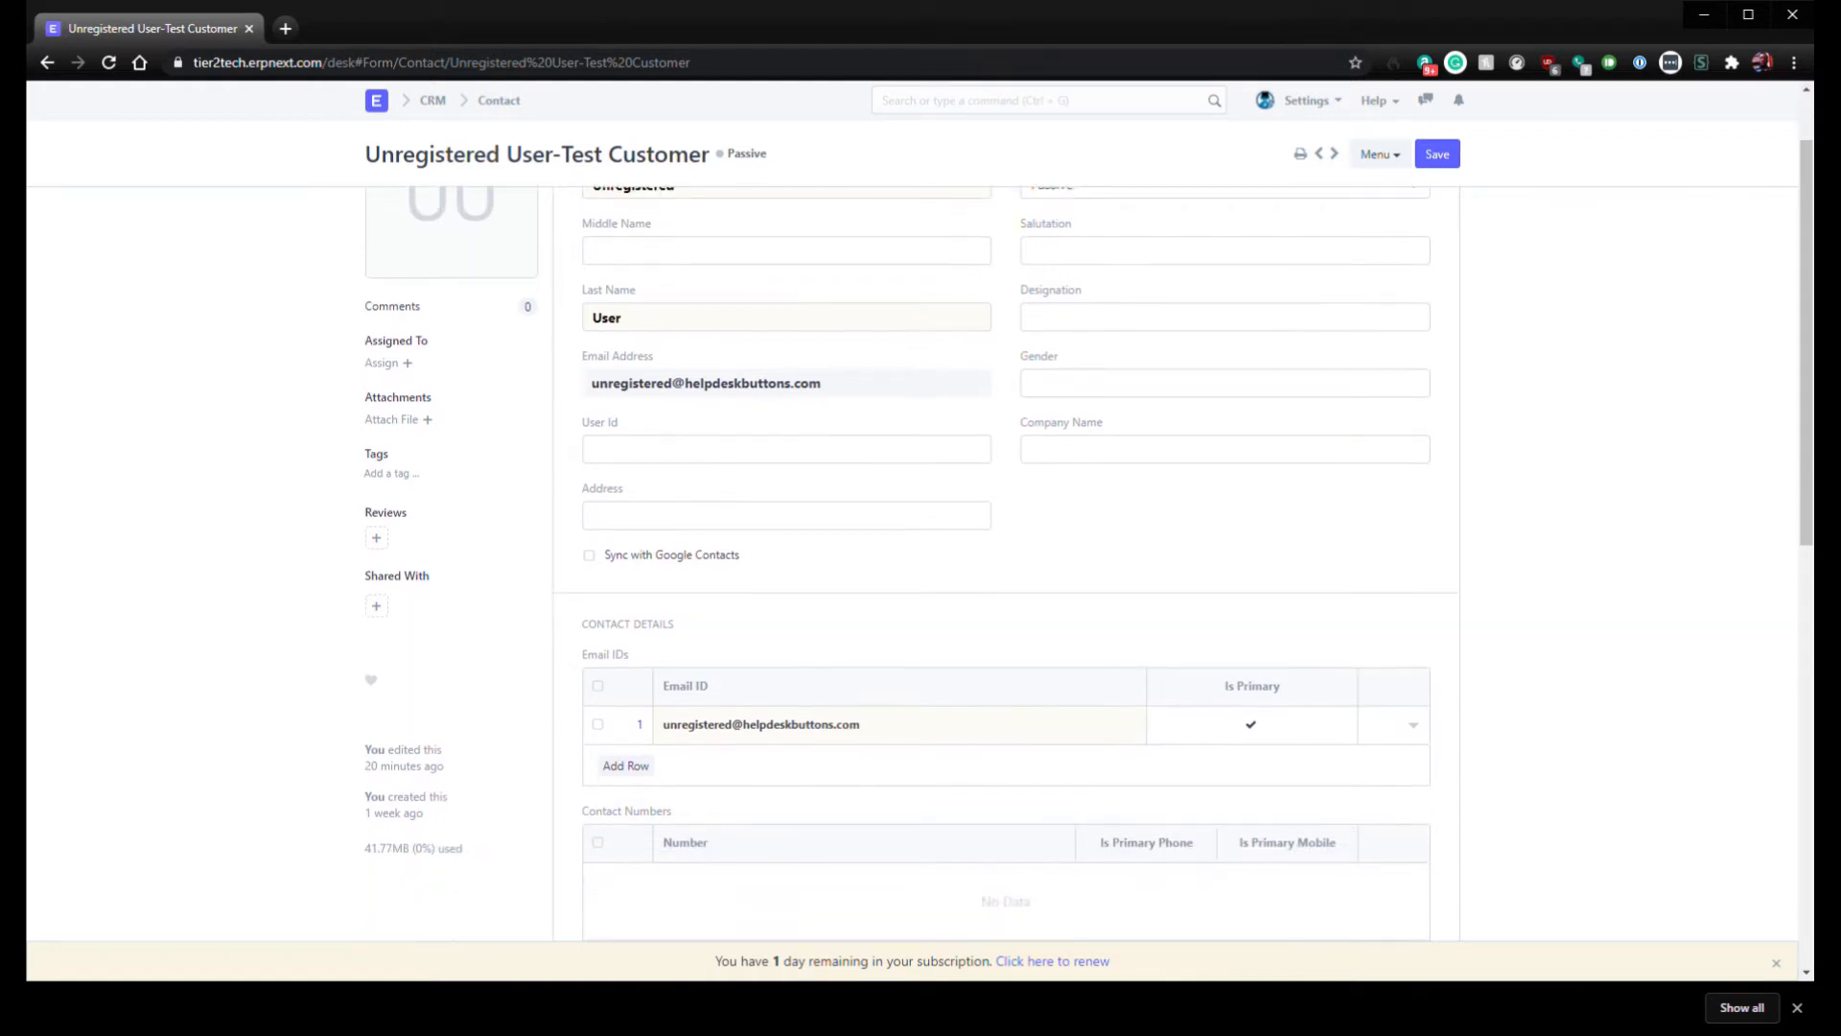
scroll("down", 3)
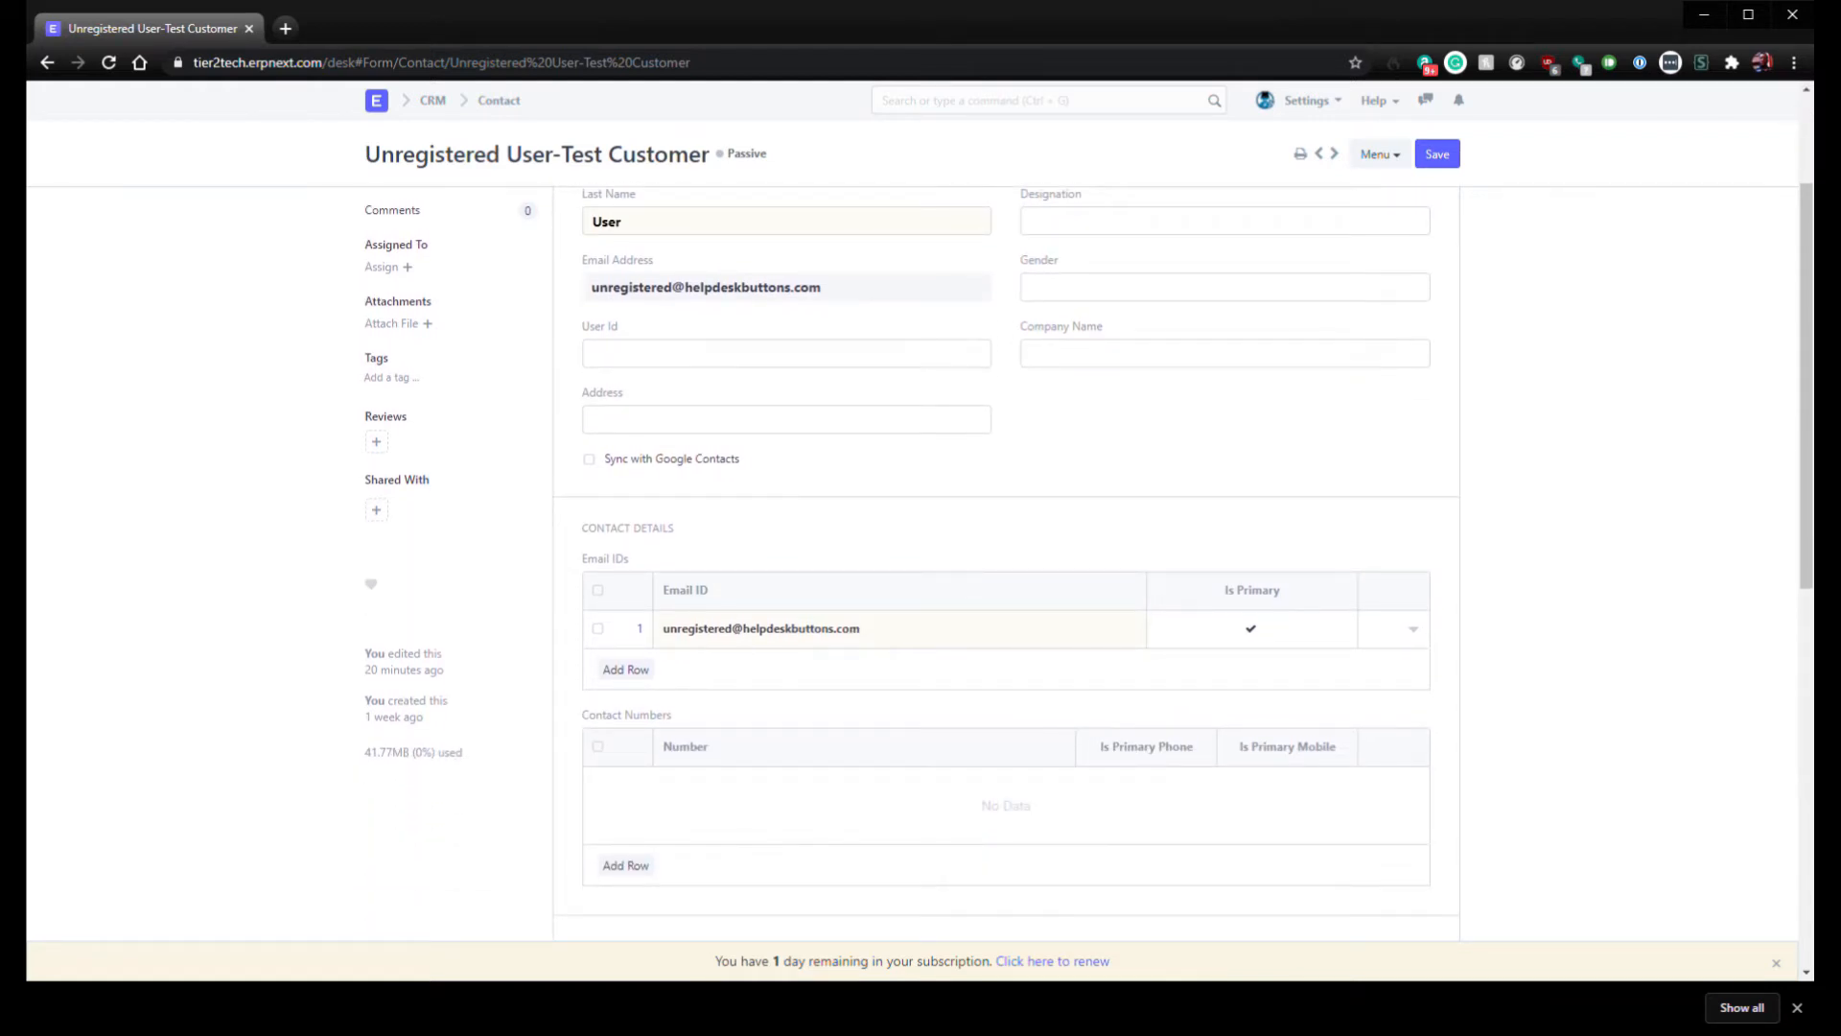
double_click(761, 629)
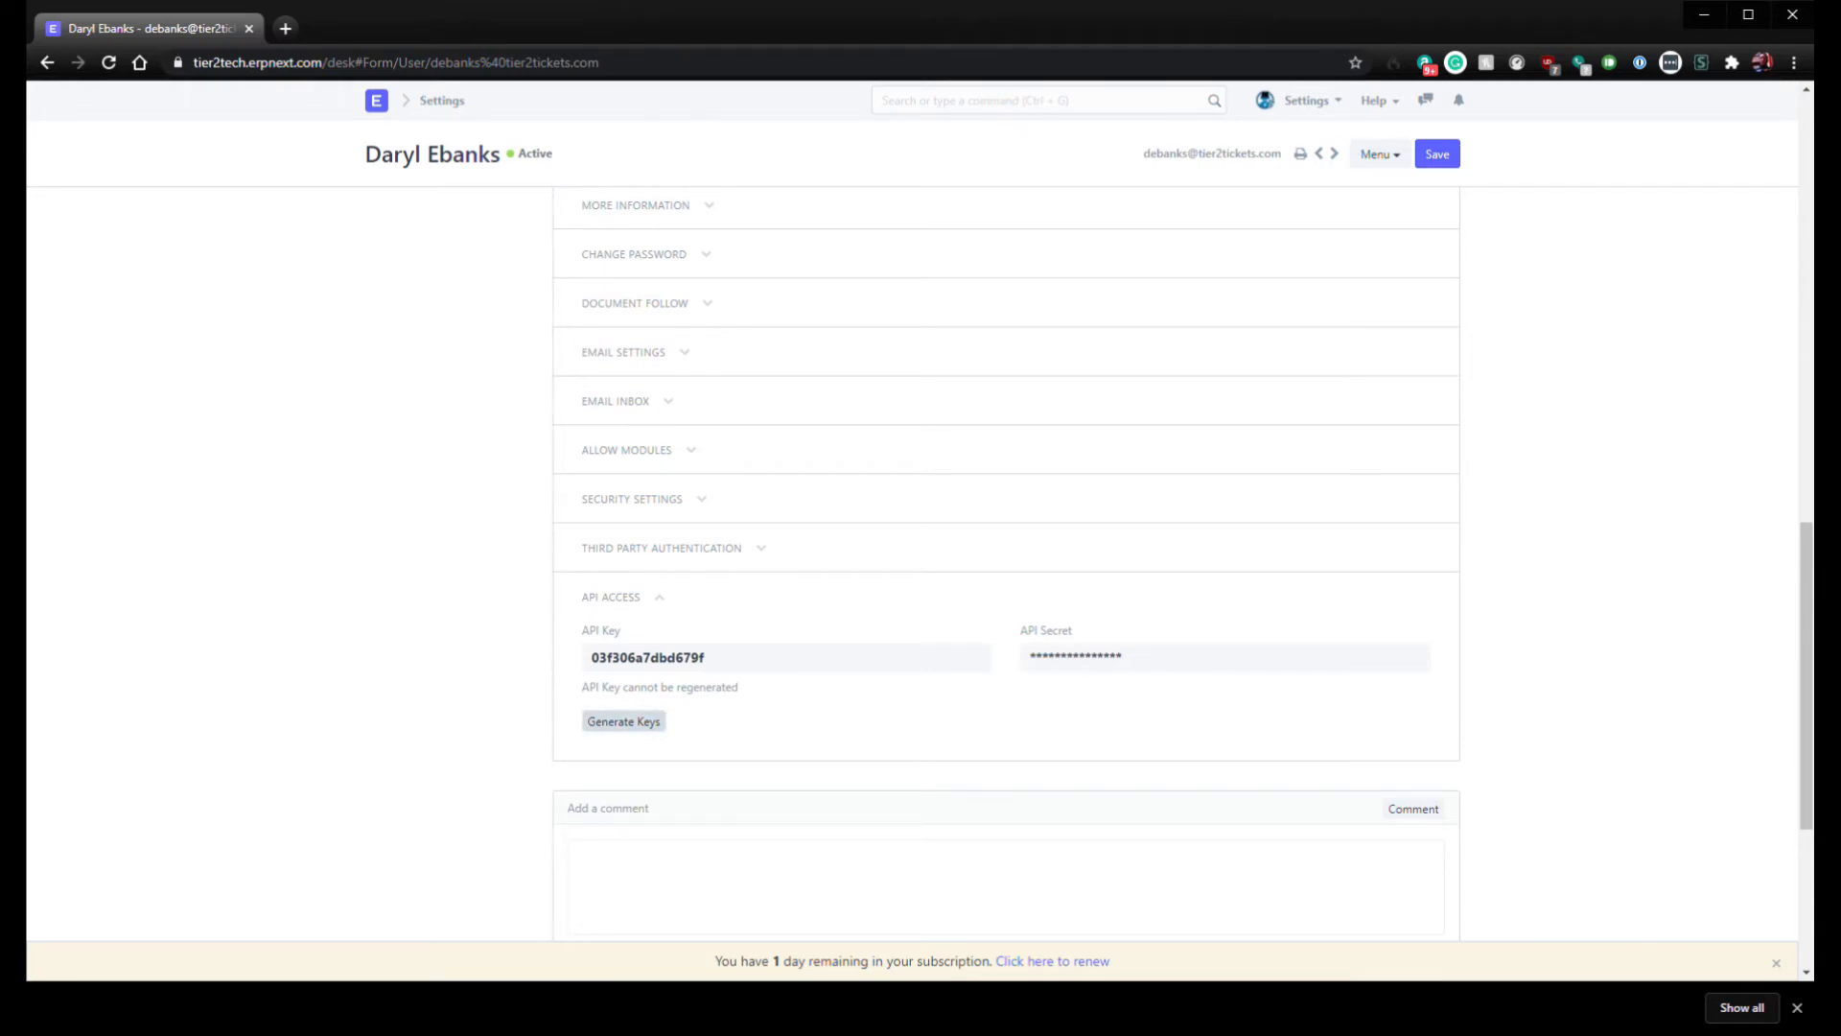
Step: Generate API key and secret for the user, note the secret, and start a new browser tab
left_click(623, 721)
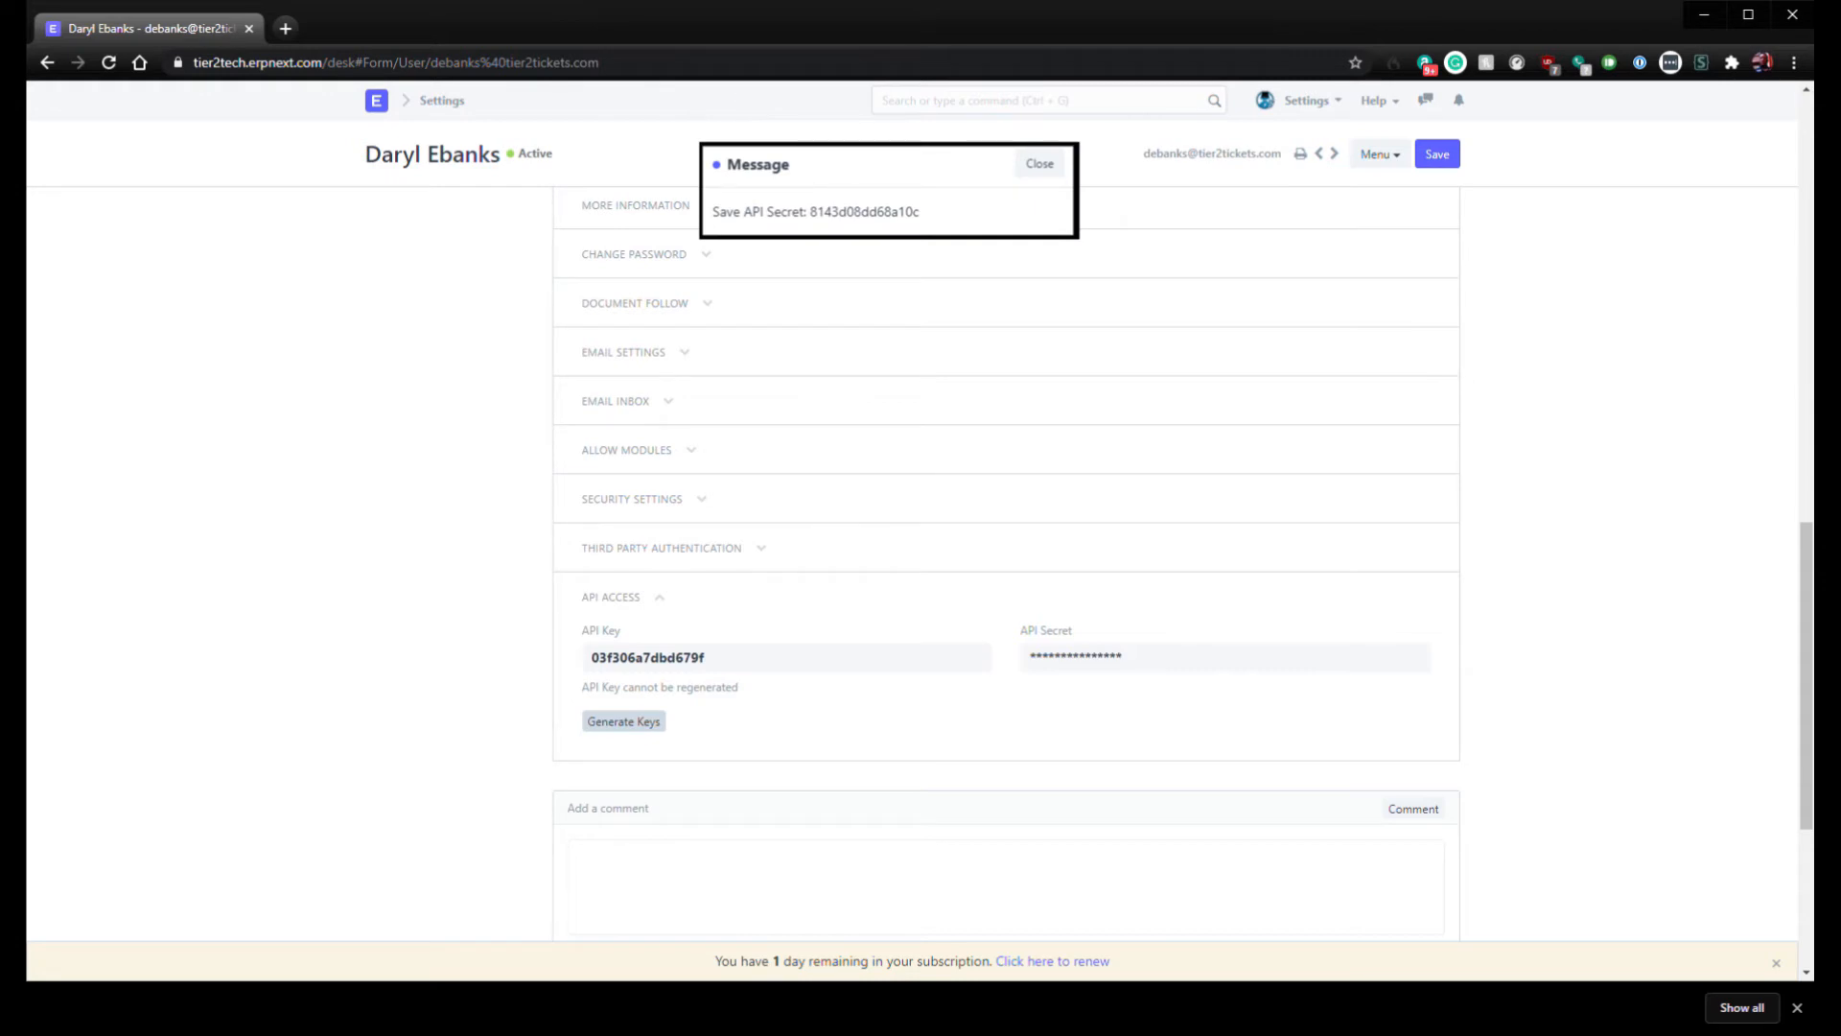
left_click(1038, 163)
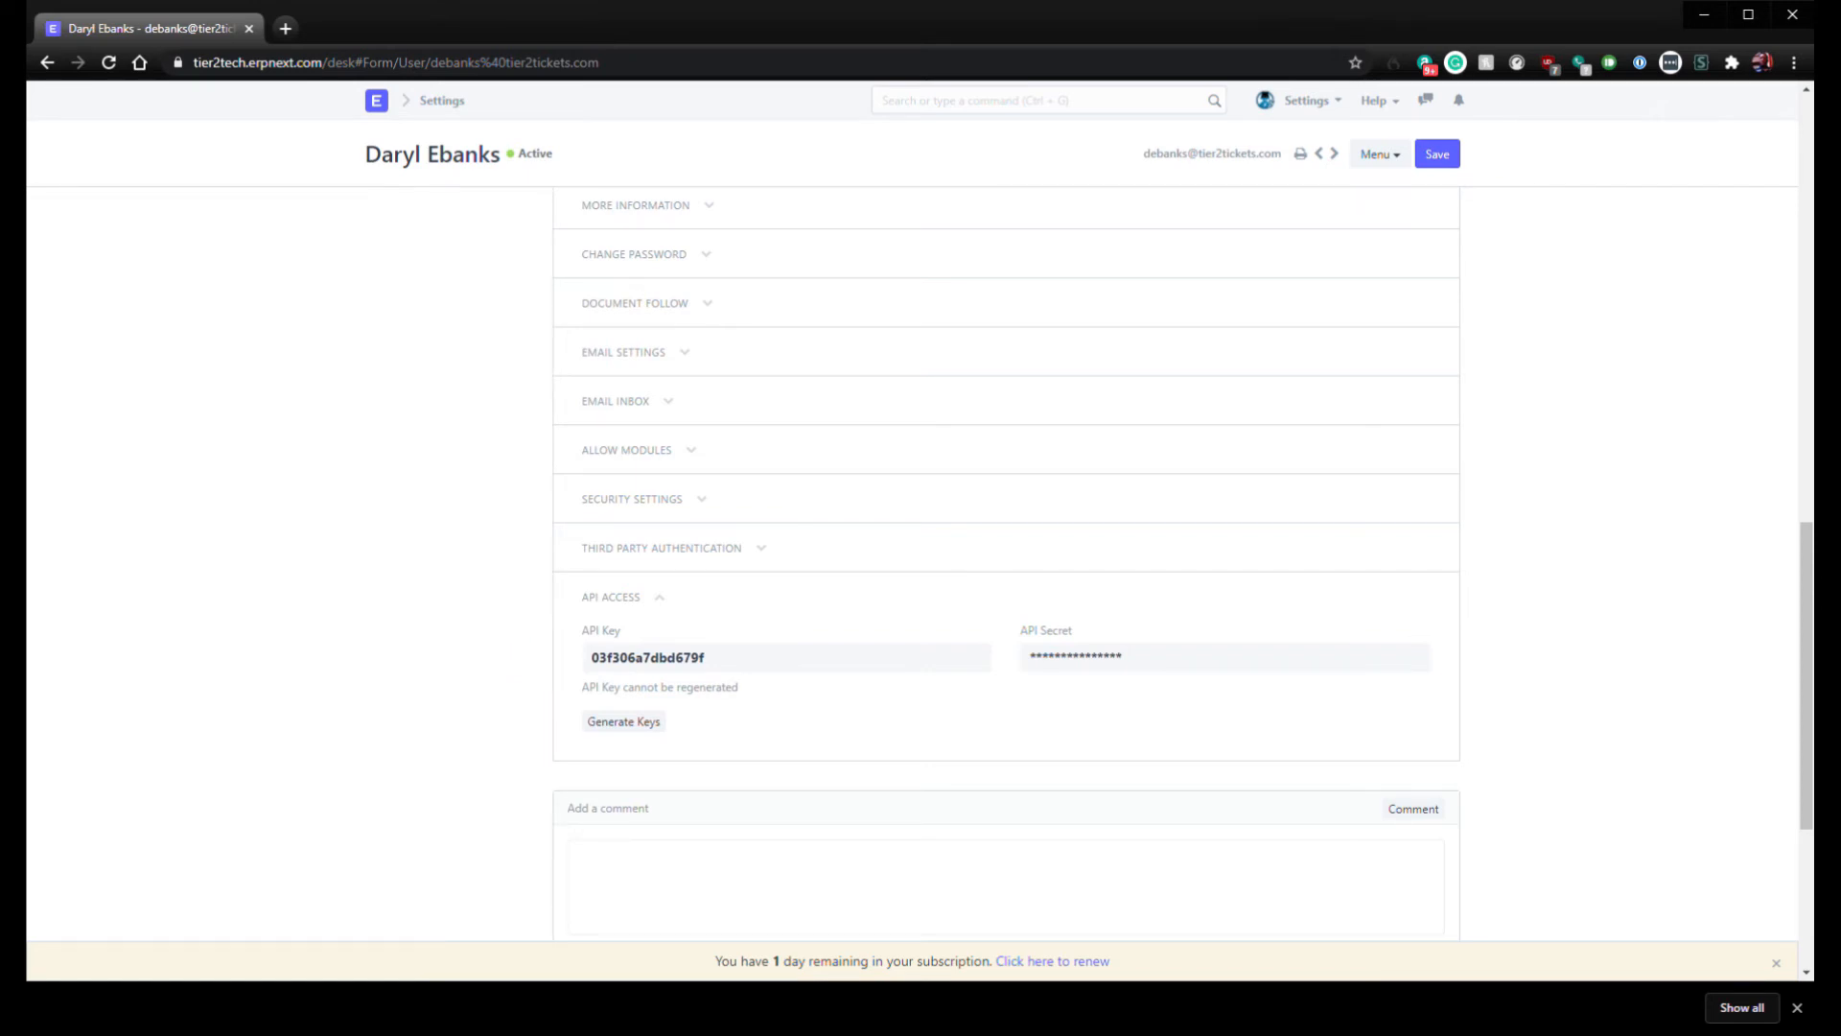
left_click(286, 27)
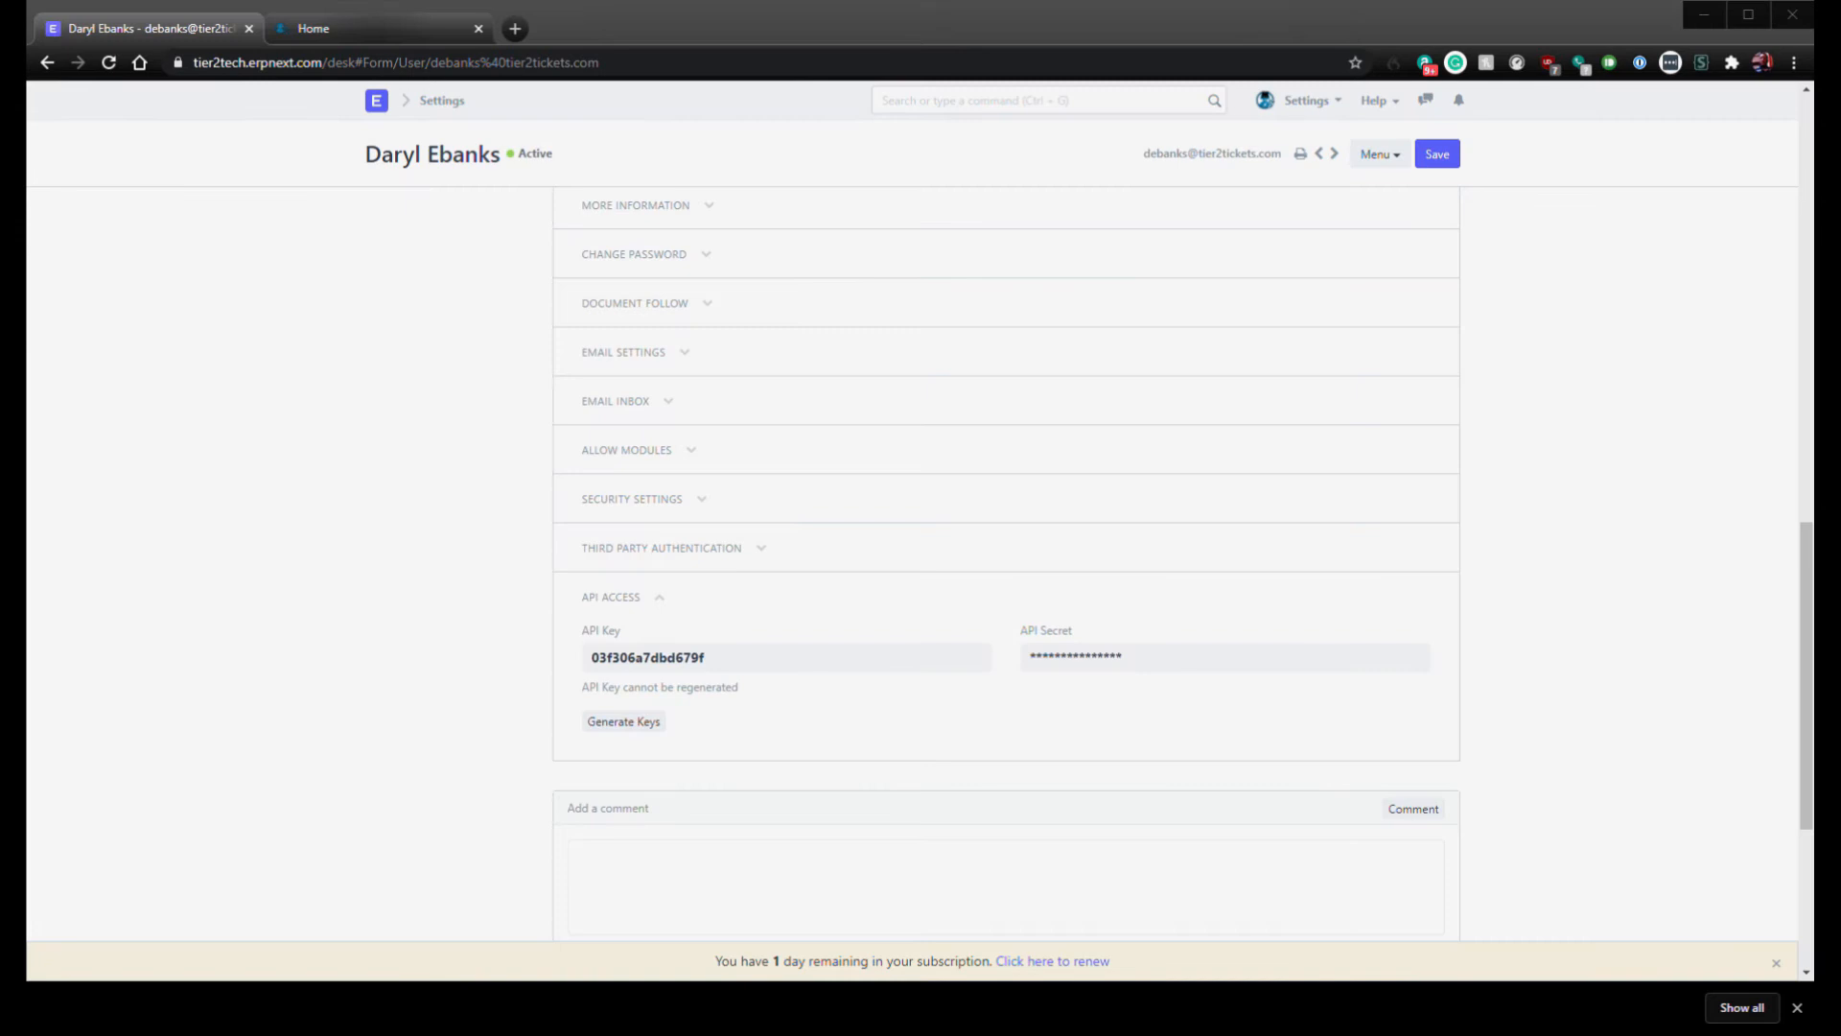
Step: Load dev.helpdeskbuttons.com and go to the ticketing Integration Settings page
left_click(375, 27)
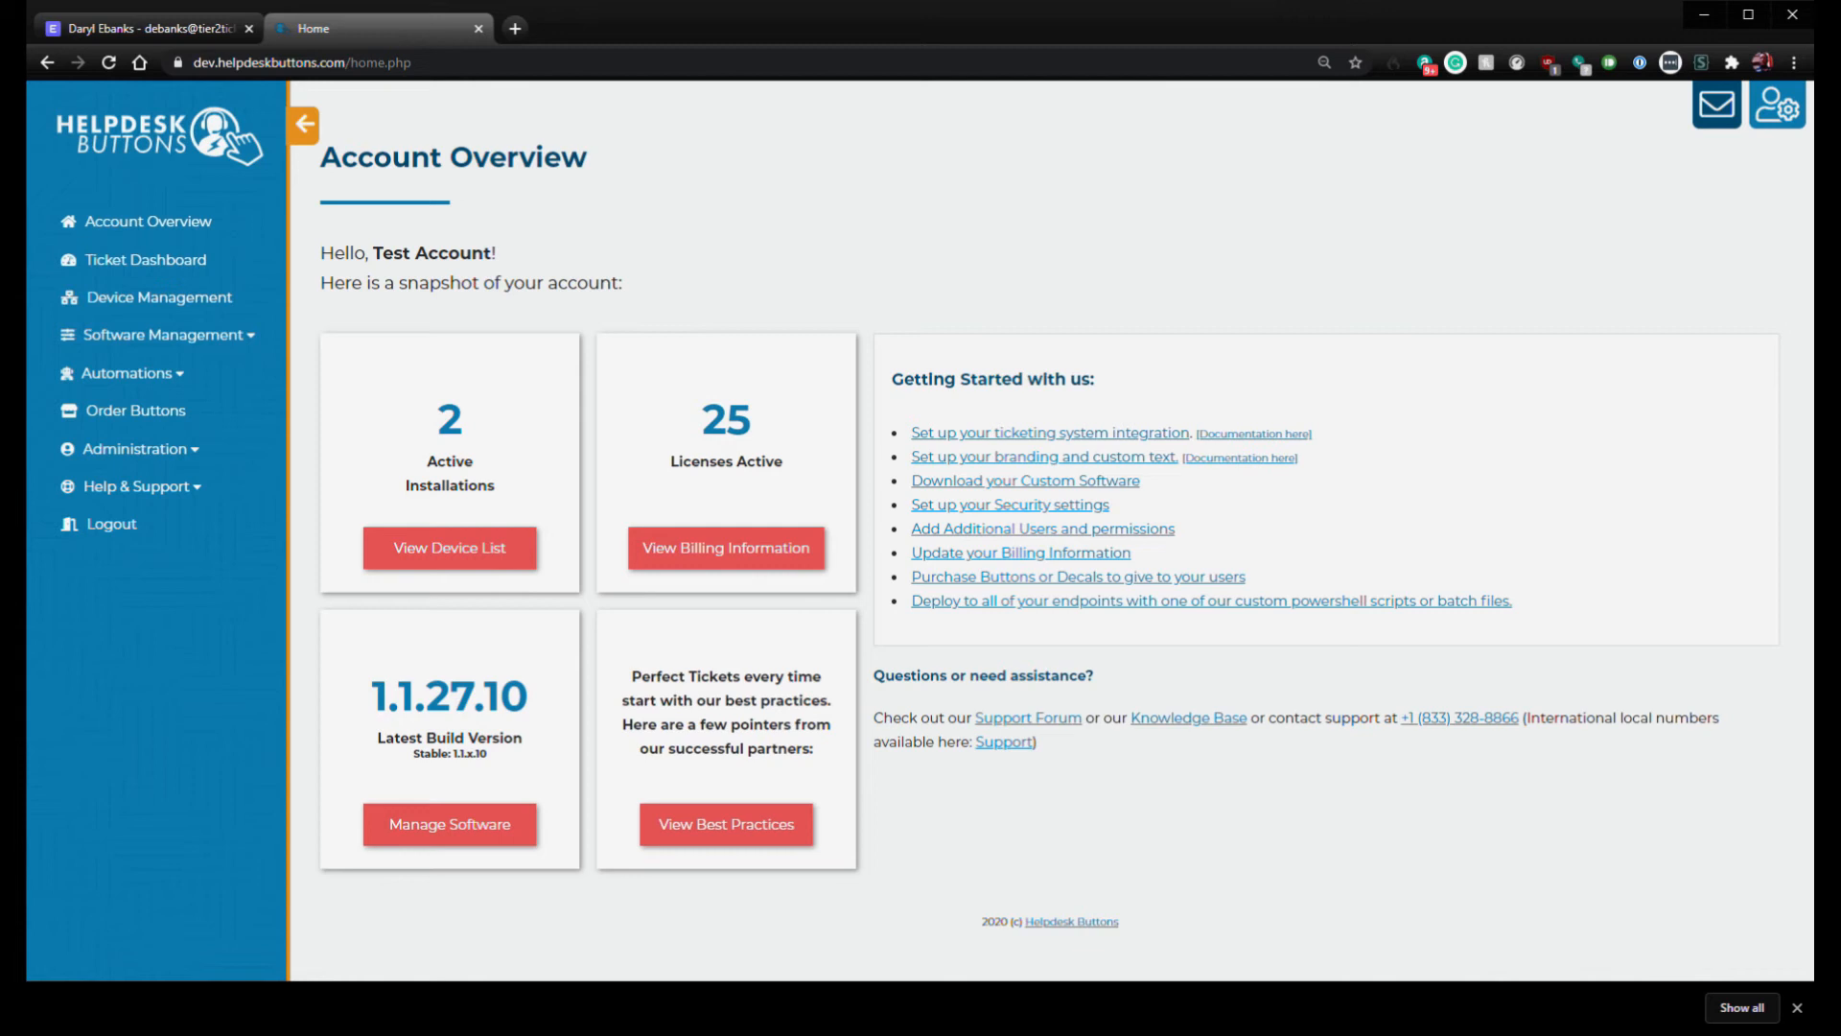
left_click(161, 334)
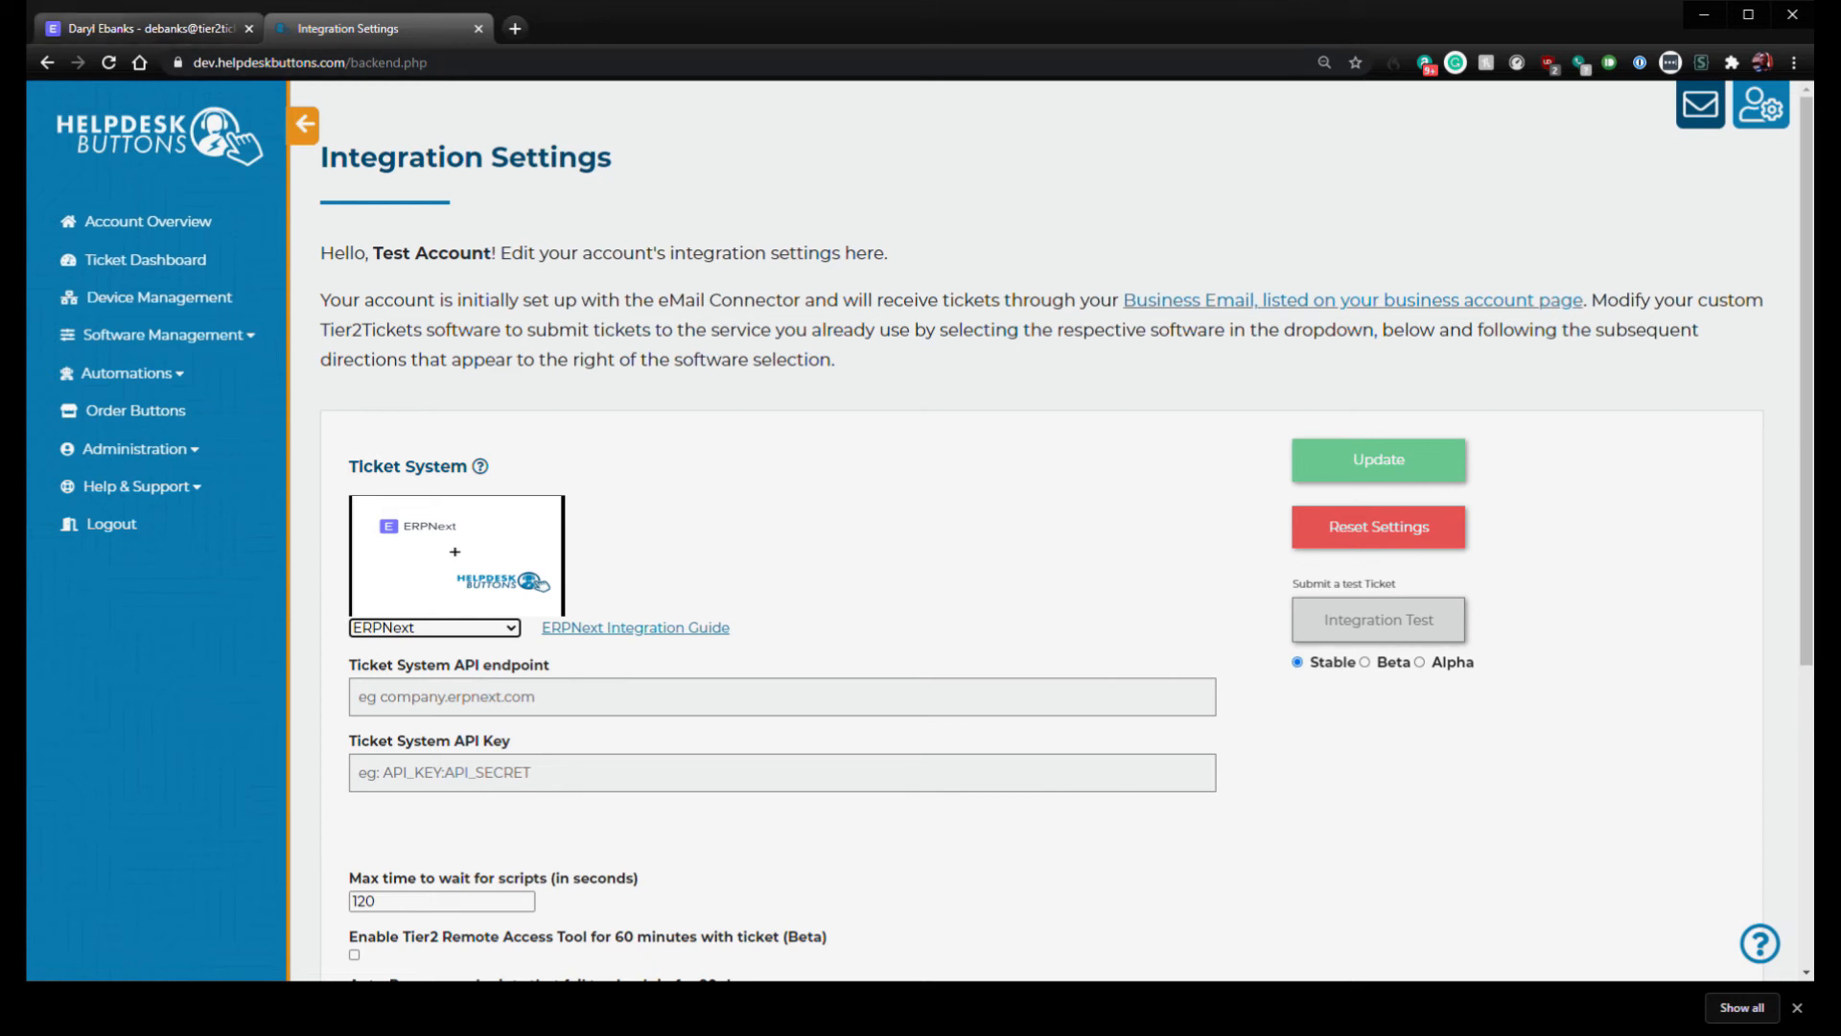
Step: Enter tier2tech.erpnext.com as the ERPNext API endpoint with the API_KEY:API_SECRET credential
type("tier2tech.erpnext.com")
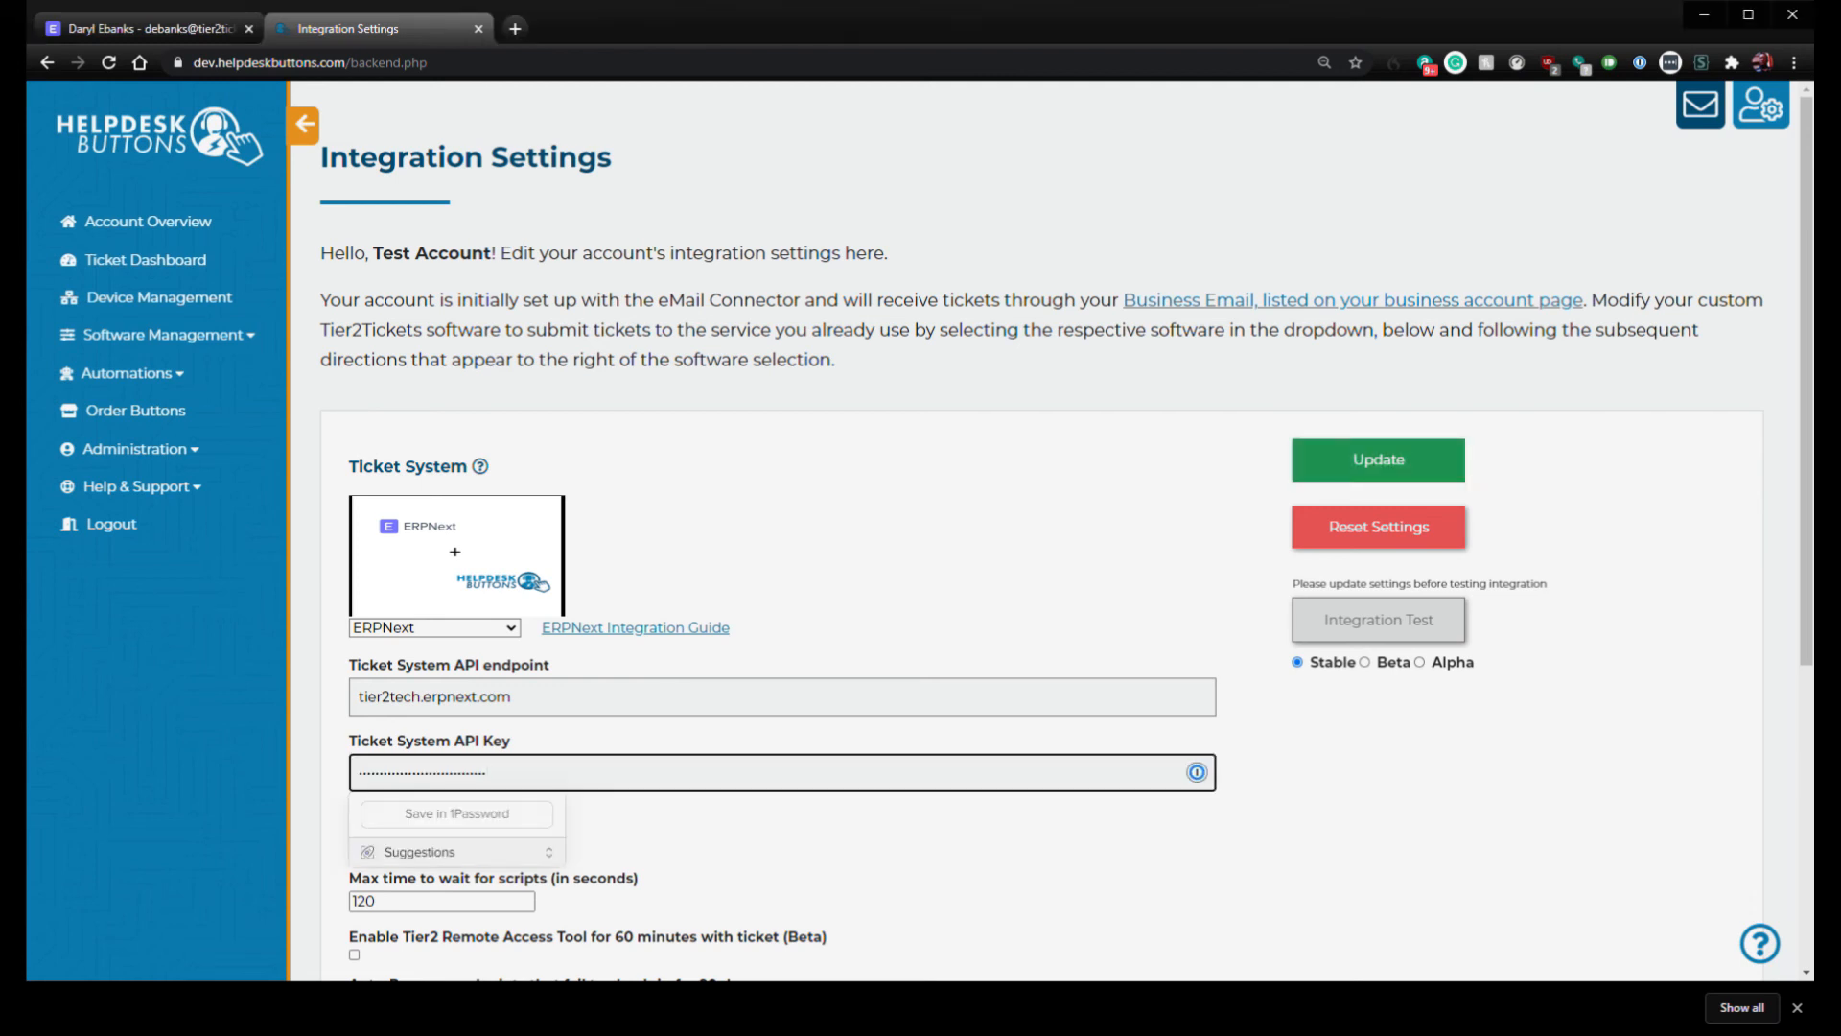
Step: Update the ERPNext integration and run the Integration Test, confirming success ticket ISS-2020-00029
left_click(1377, 458)
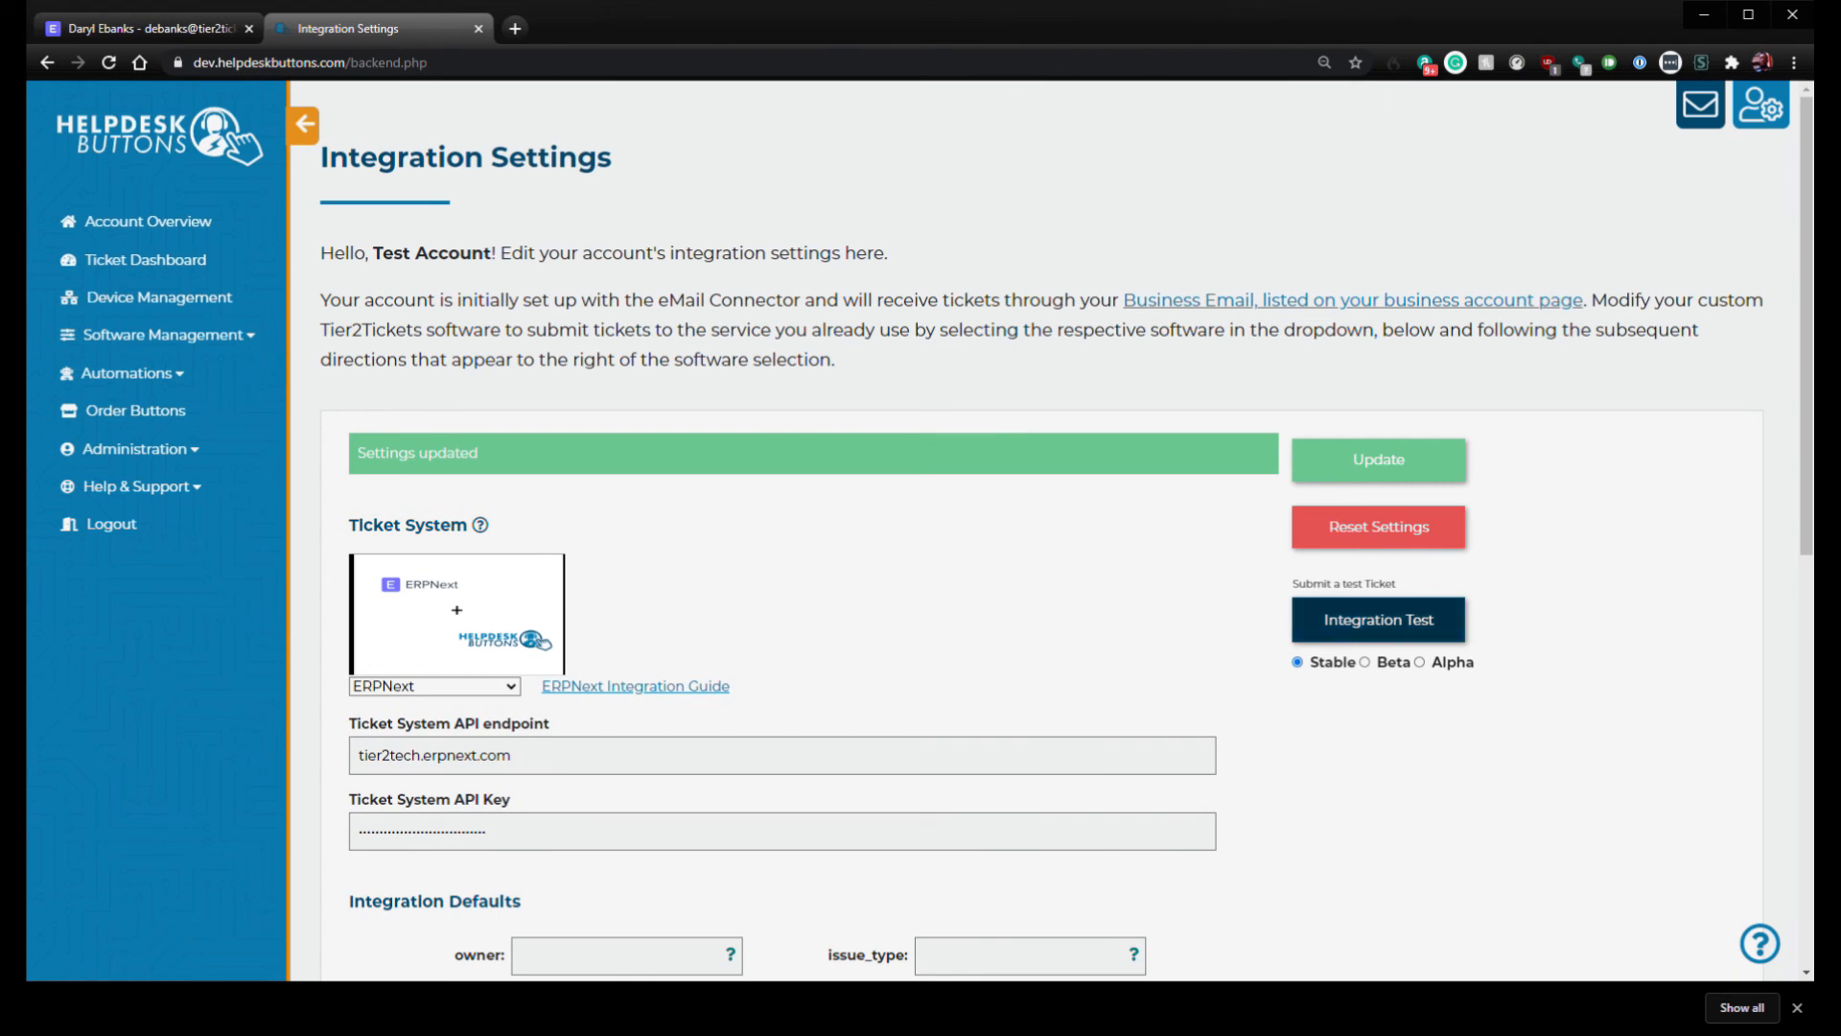
left_click(1378, 619)
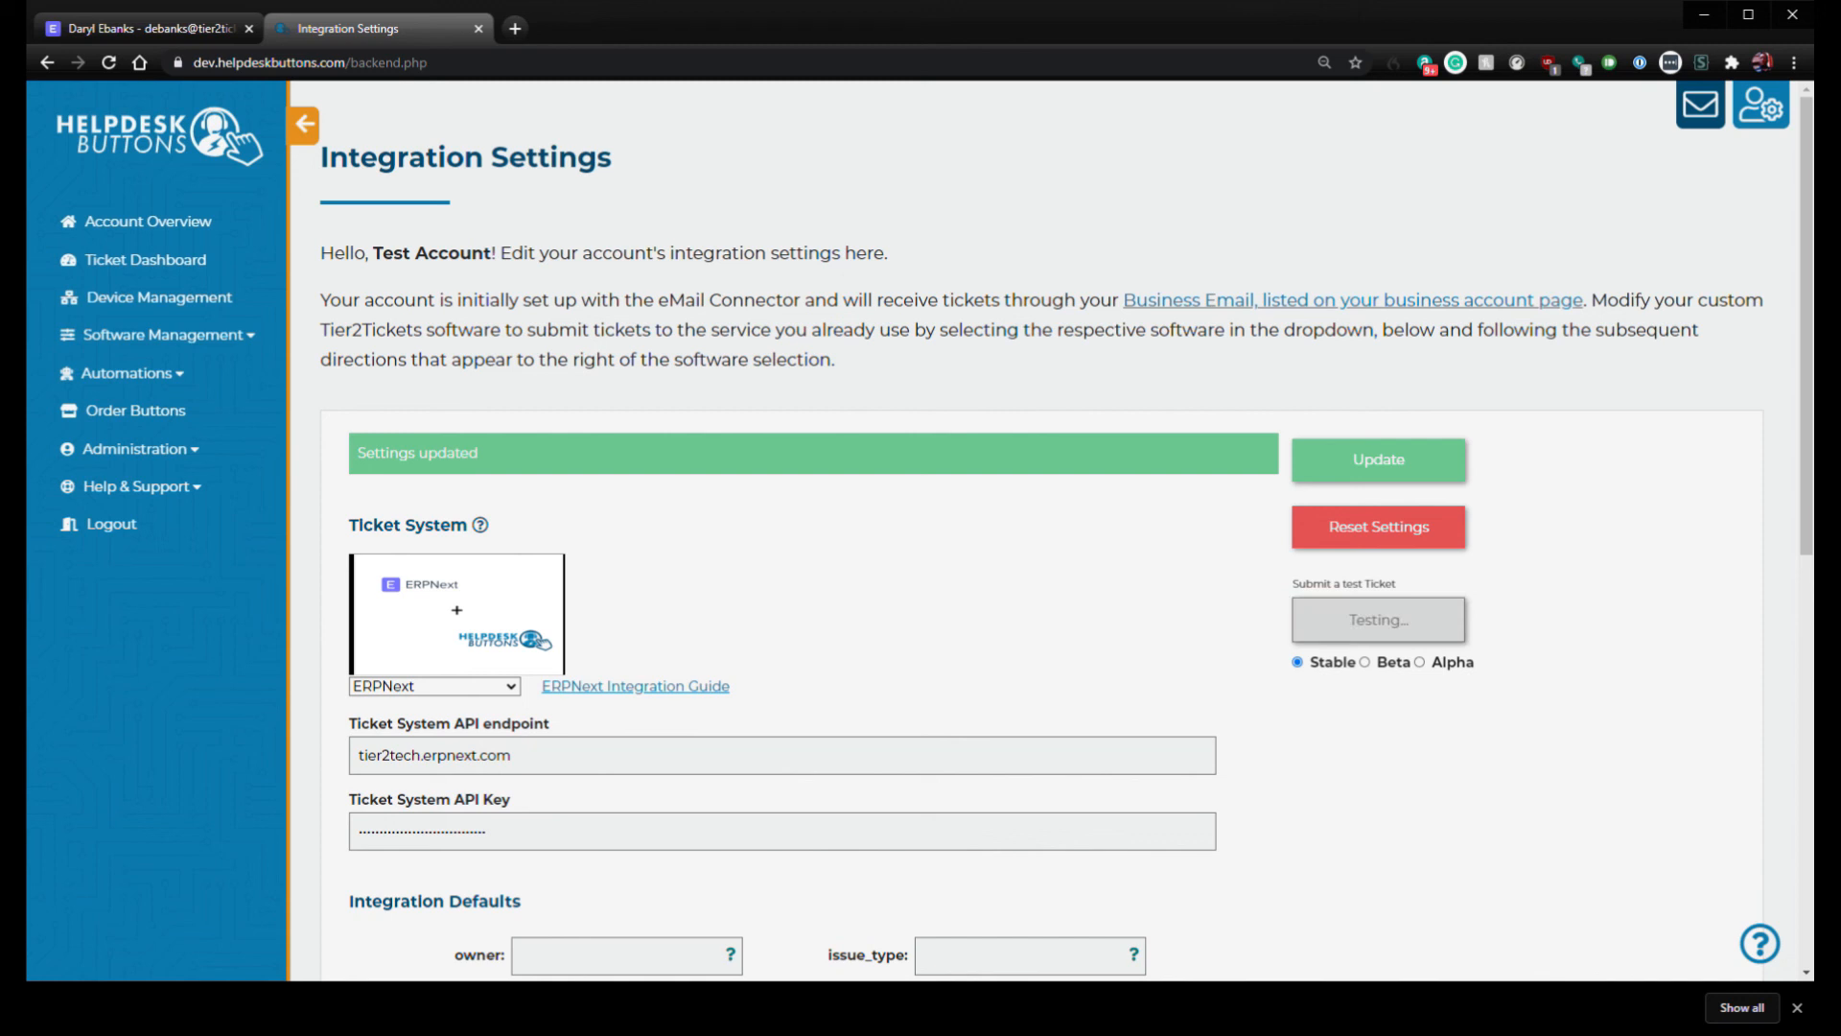
left_click(1377, 620)
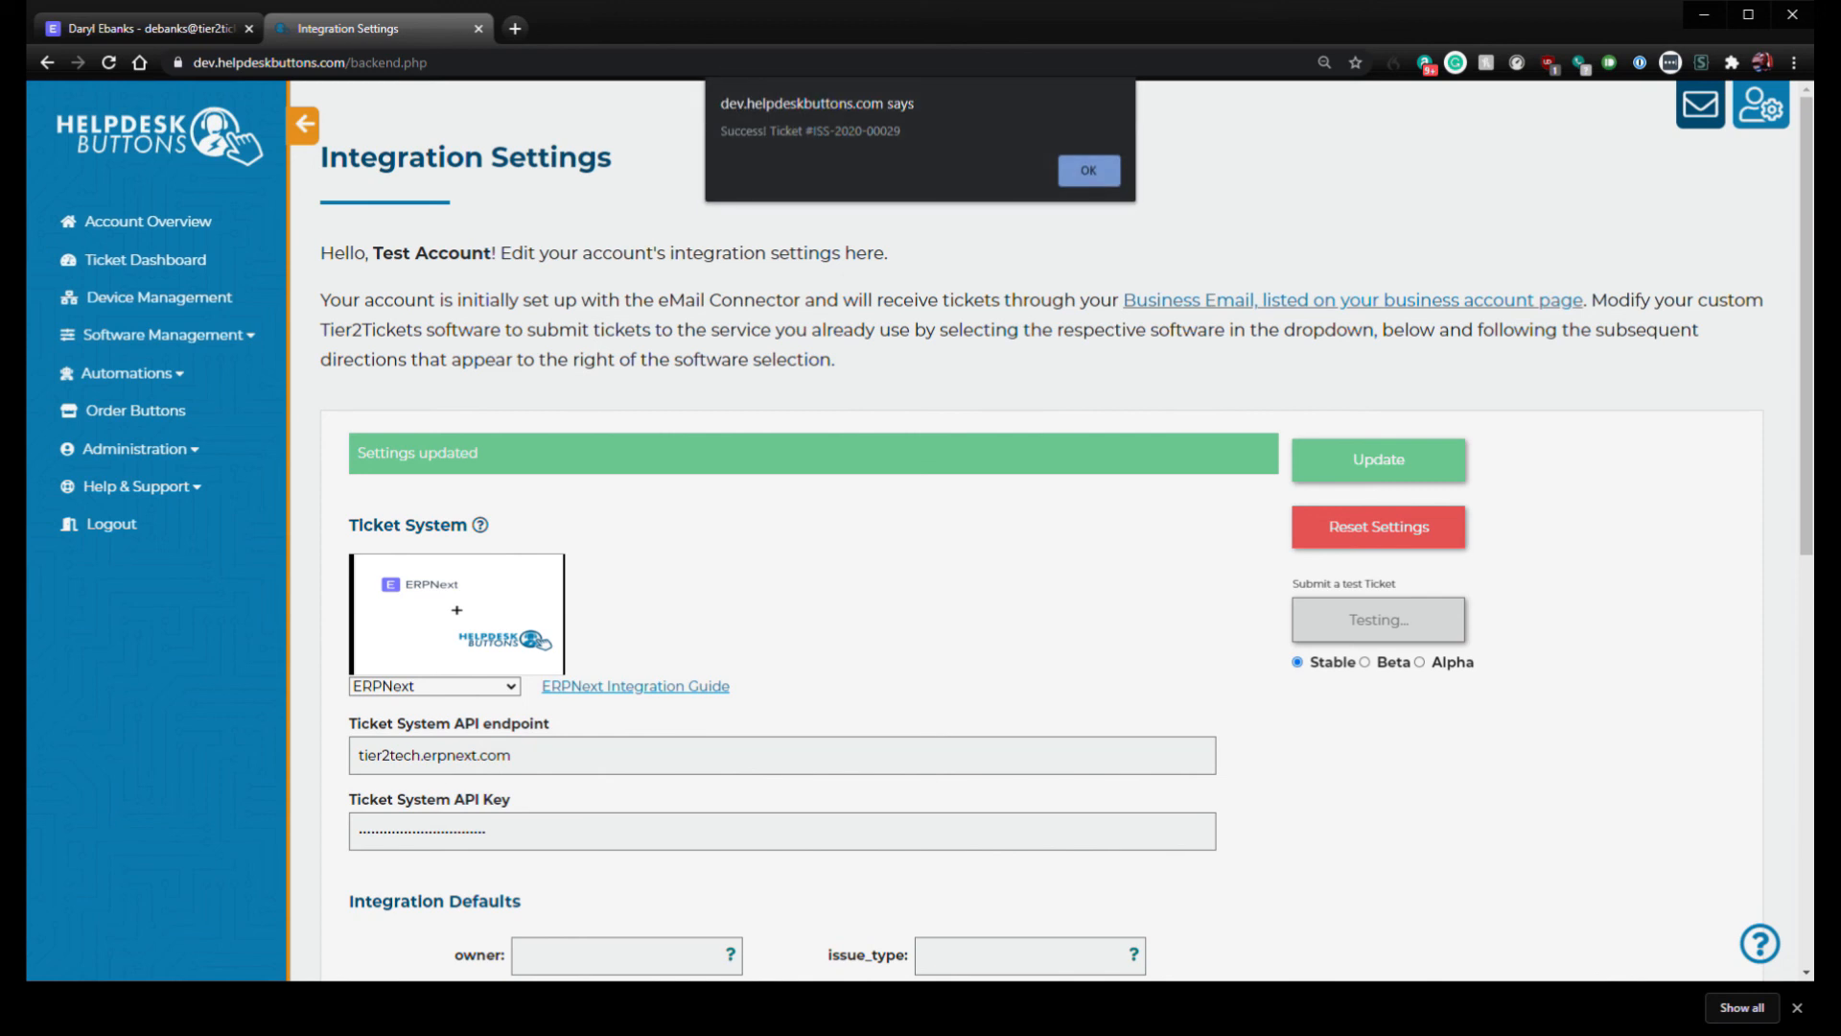
left_click(1086, 171)
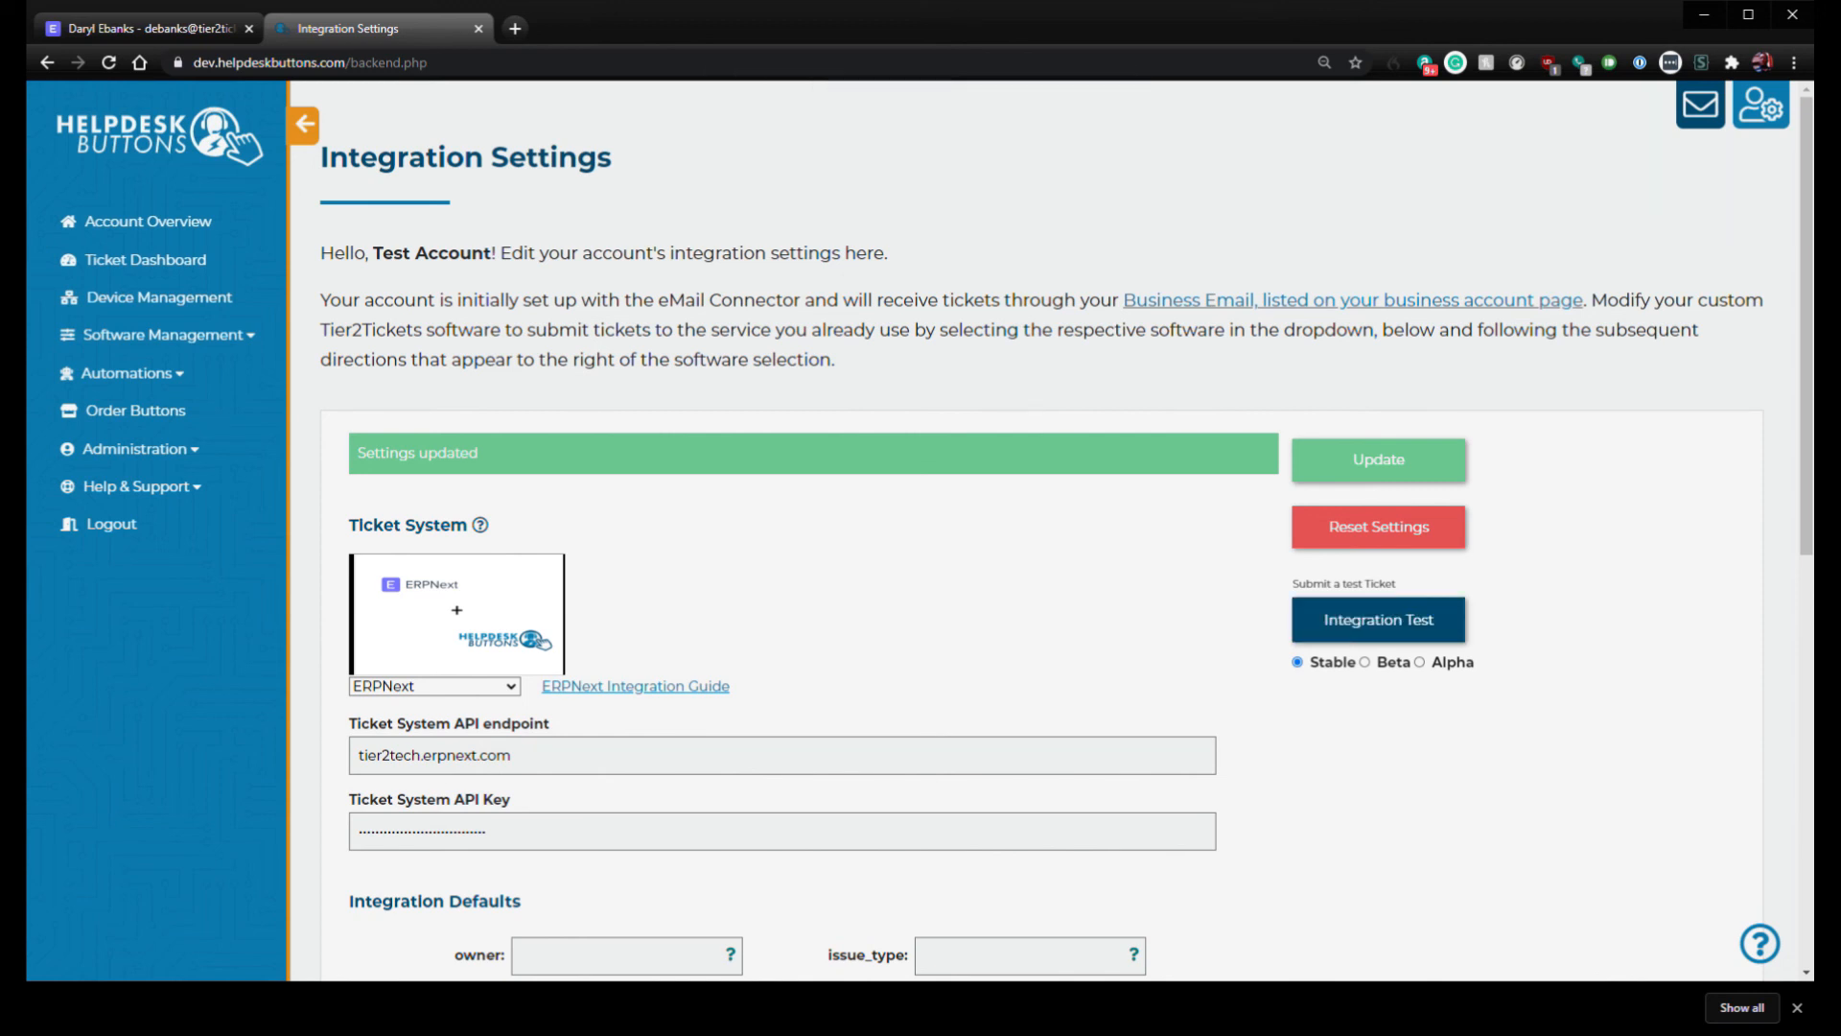